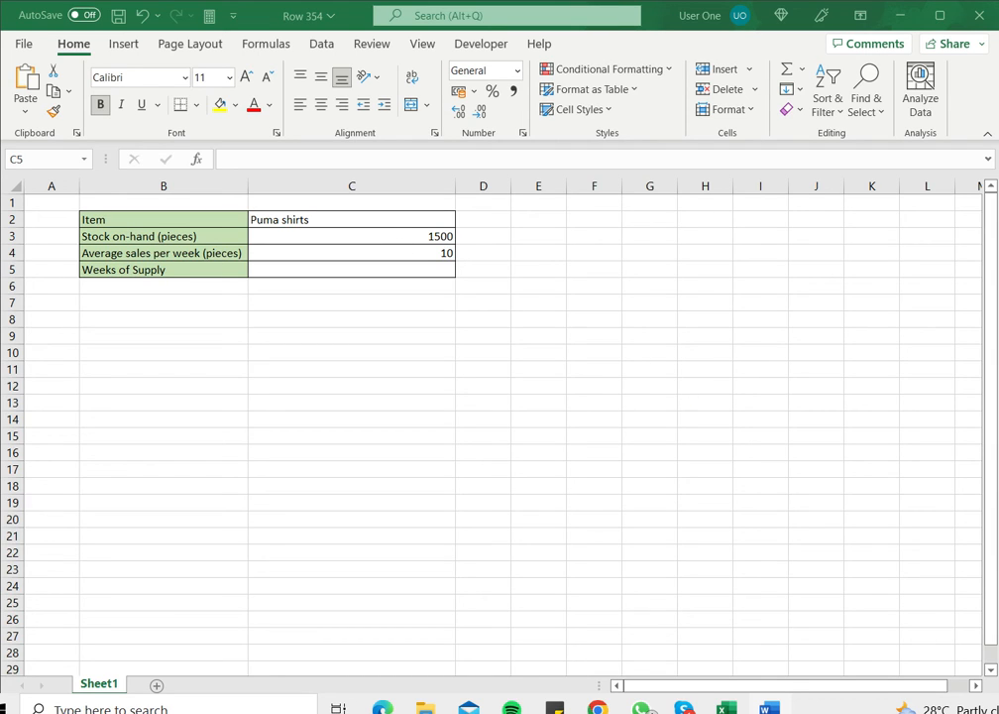
Enter =C3/C4 in C5 so Weeks of Supply shows 150 for the Puma shirts stock.
{"action": "left_click", "coordinate": [353, 236]}
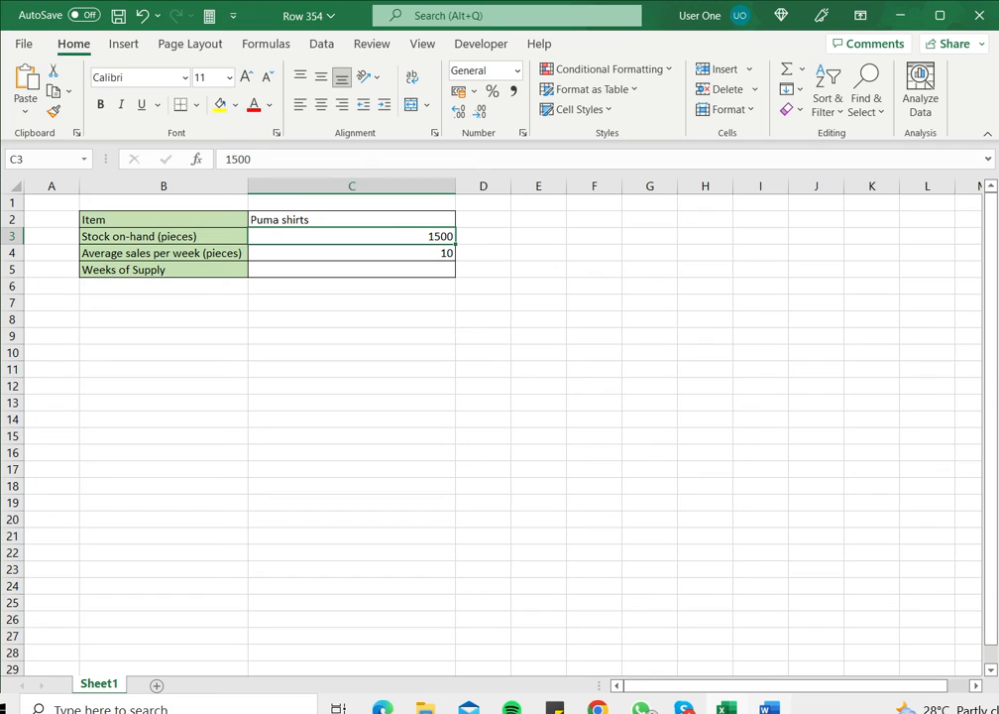
{"action": "left_click", "coordinate": [353, 254]}
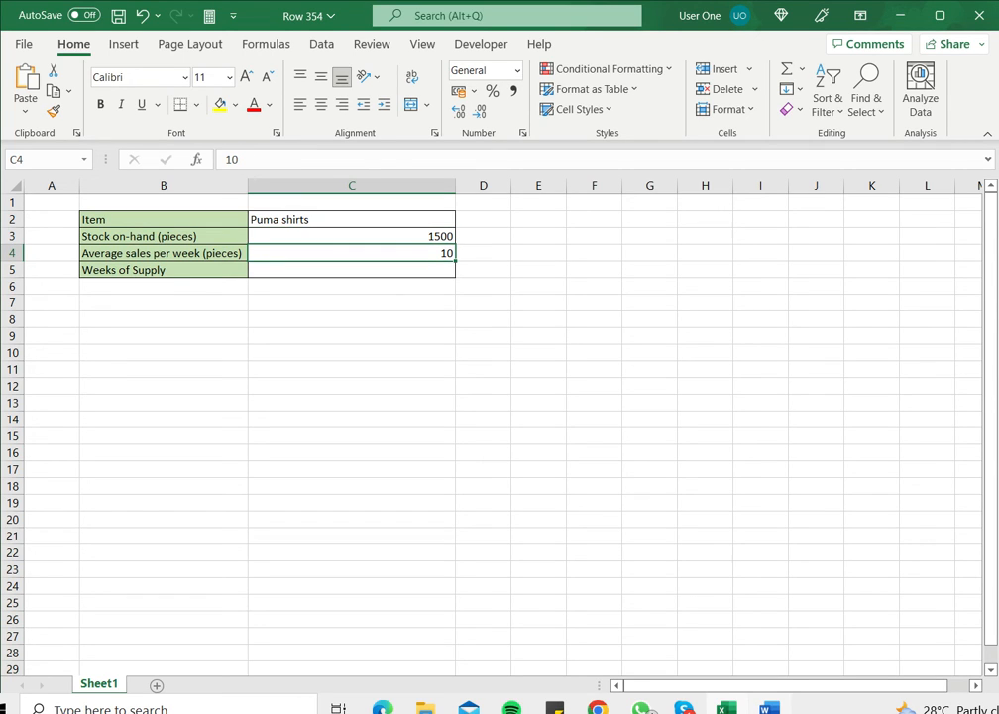
{"action": "left_click", "coordinate": [353, 269]}
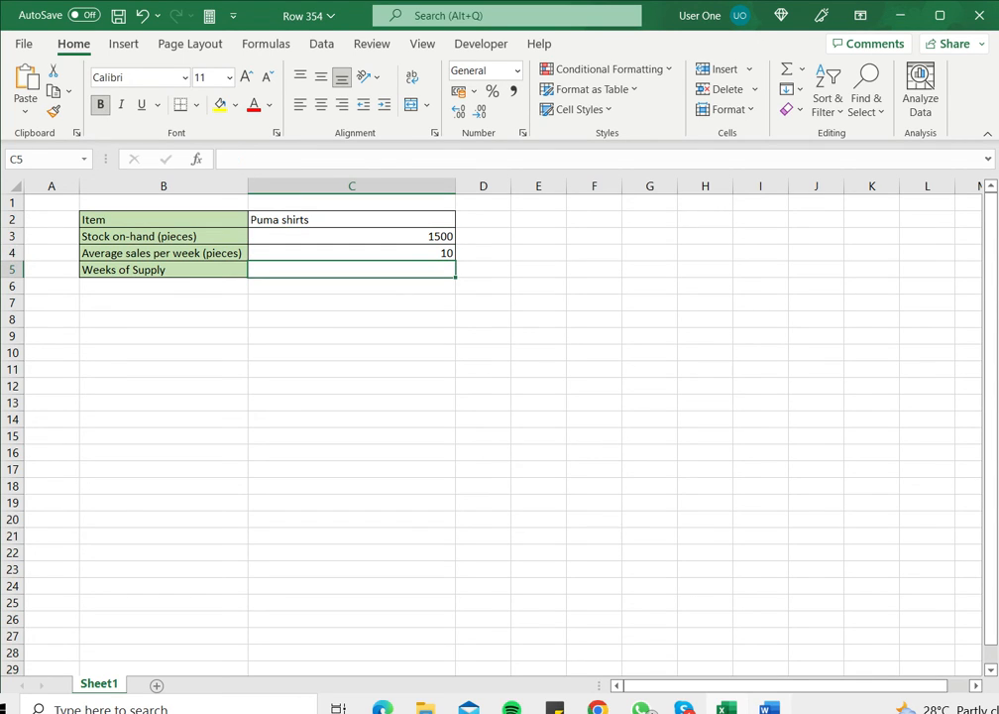
{"action": "type", "text": "="}
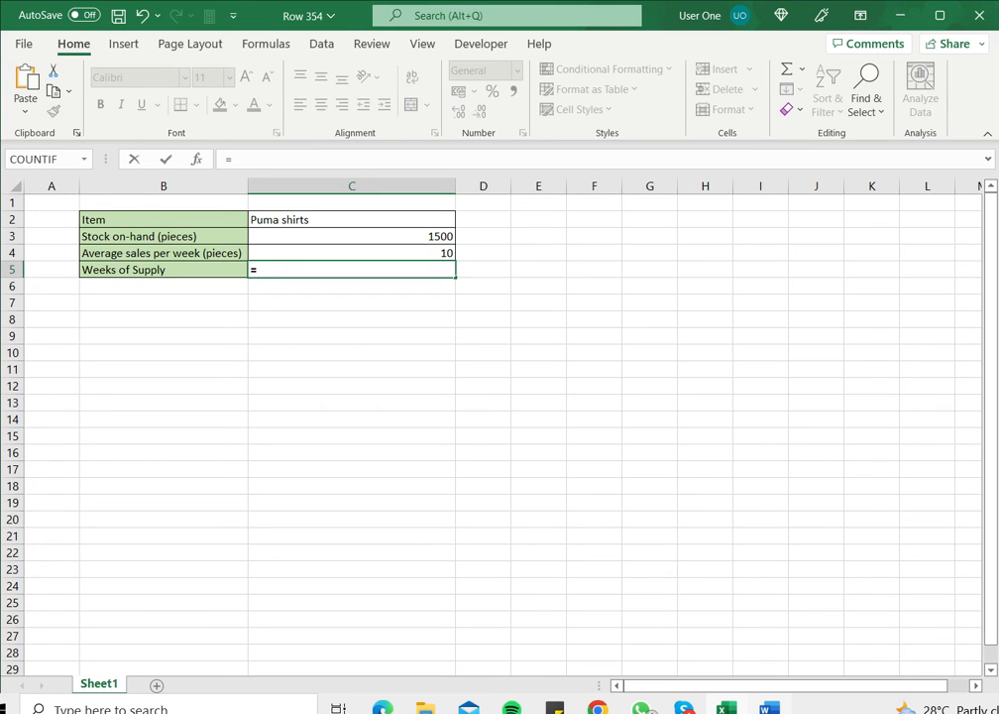
{"action": "left_click", "coordinate": [353, 236]}
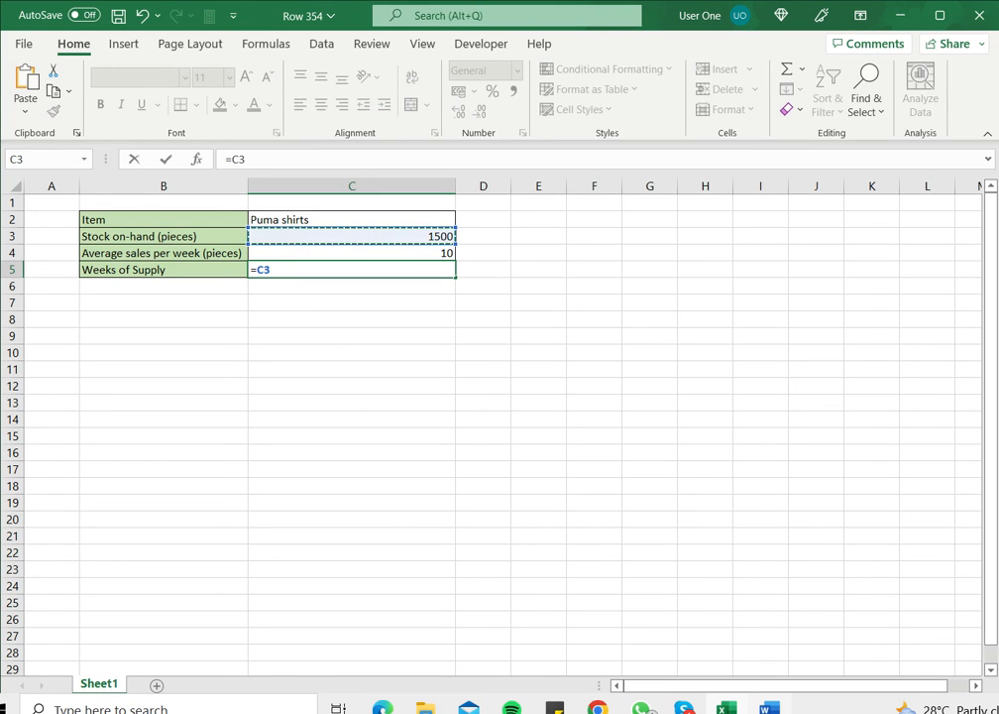
{"action": "type", "text": "/"}
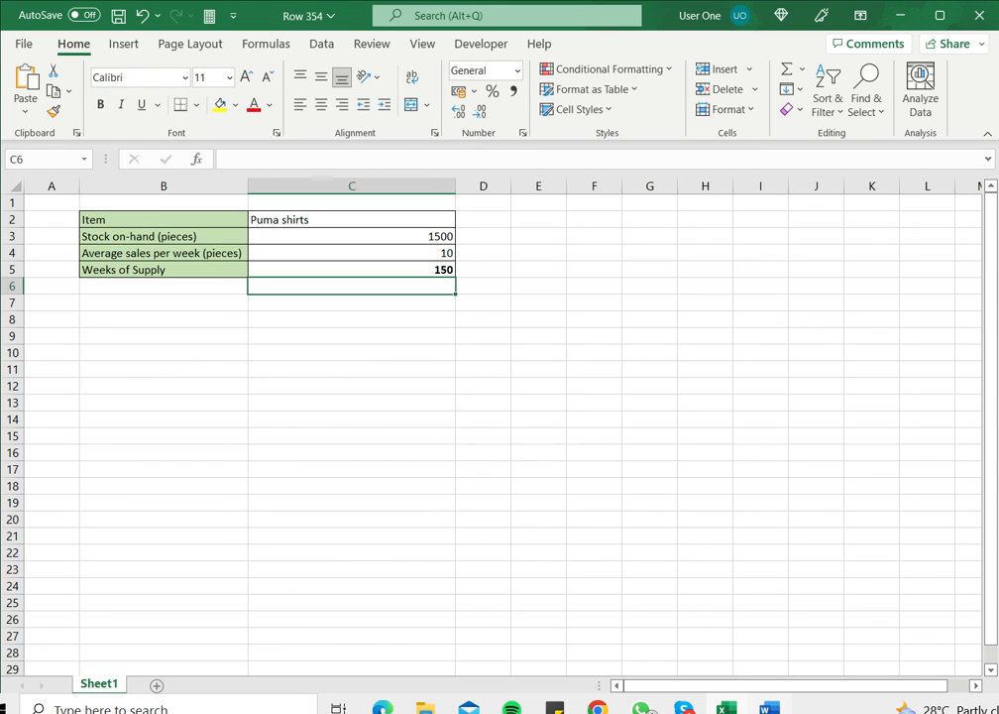
{"action": "left_click", "coordinate": [353, 269]}
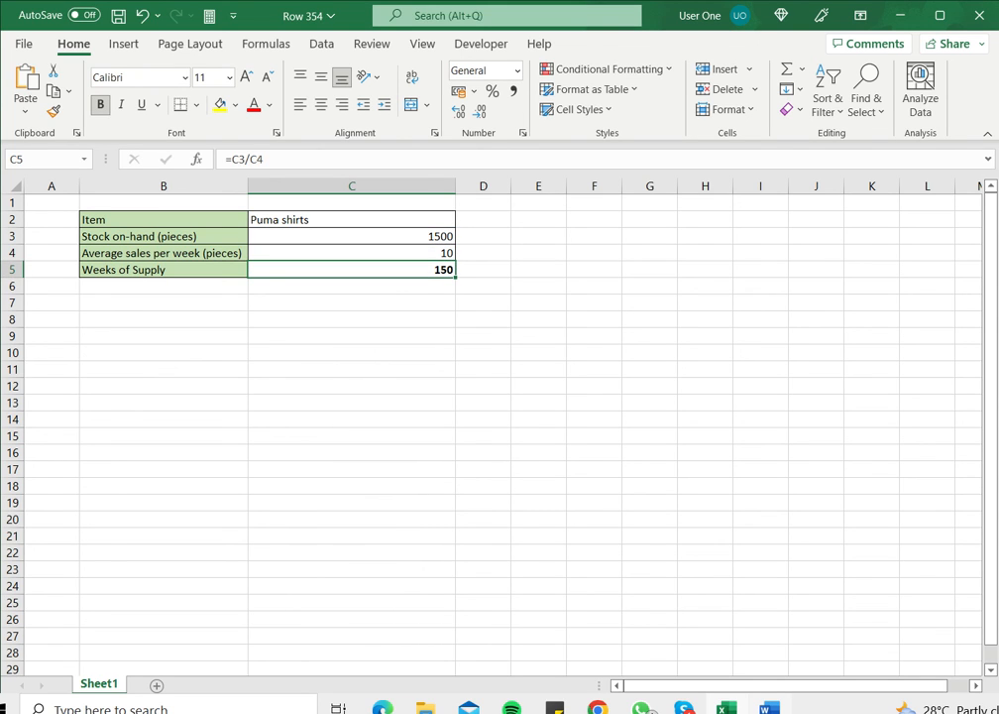